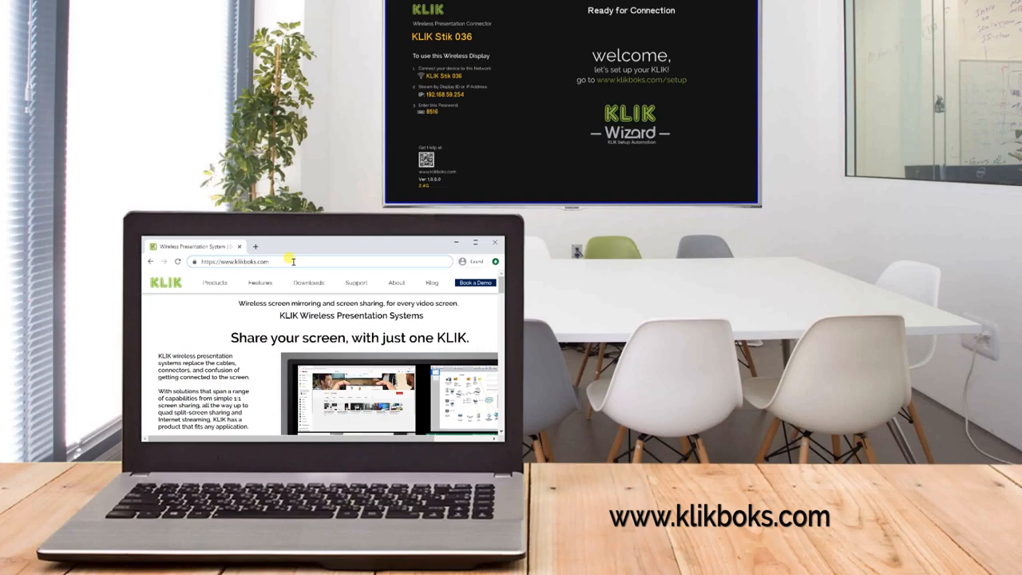
mouse_move(307, 281)
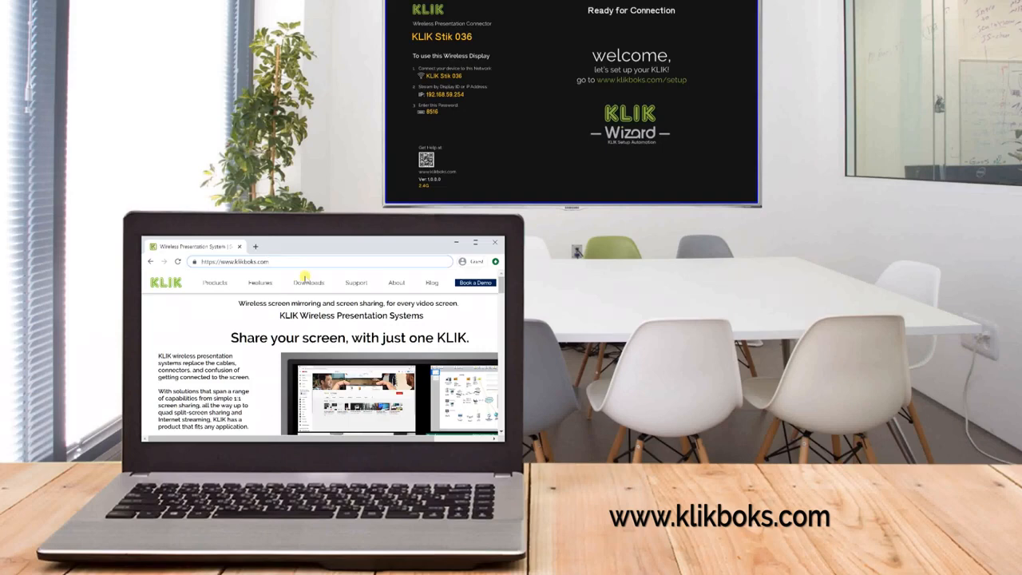
Download KLIK Stik firmware 1.3.0.6 (Latest) from the klikboks.com Firmware downloads page.
click(308, 282)
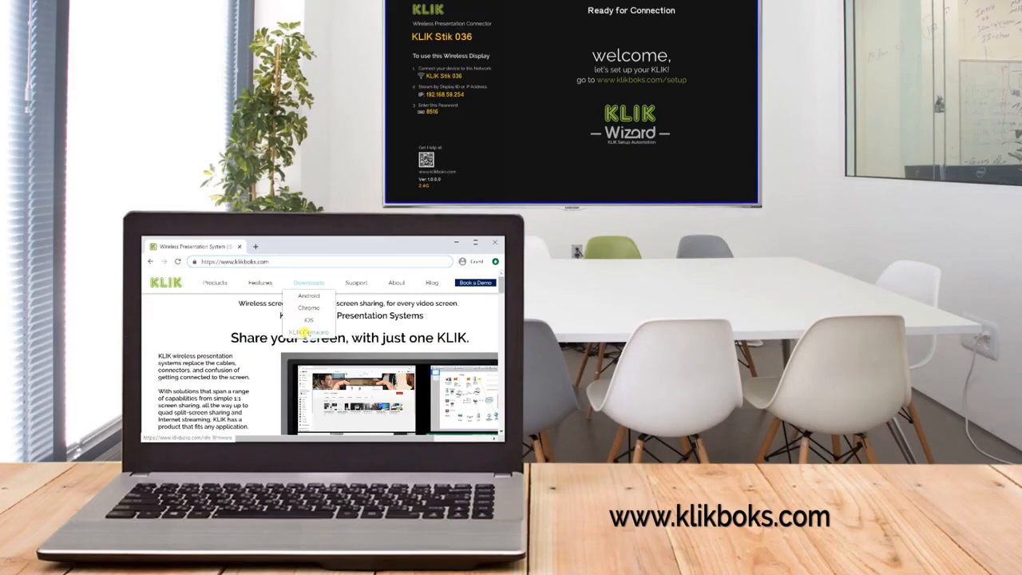
click(310, 330)
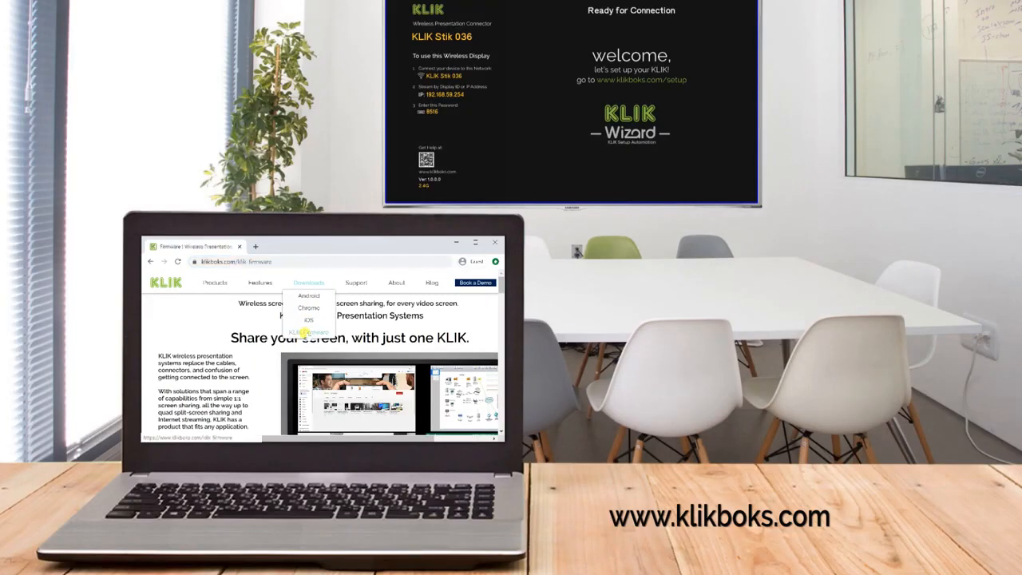
click(307, 331)
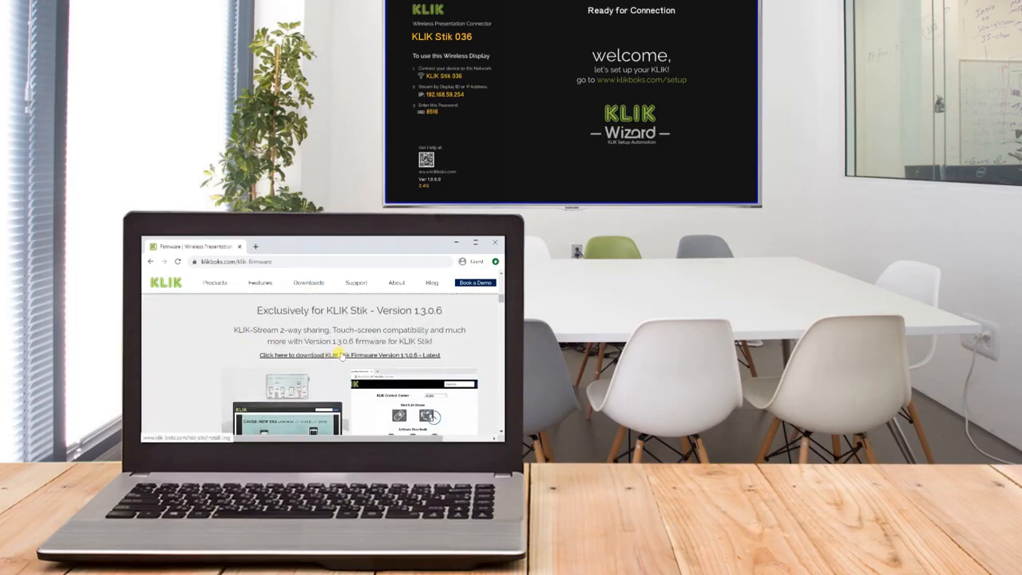
click(350, 354)
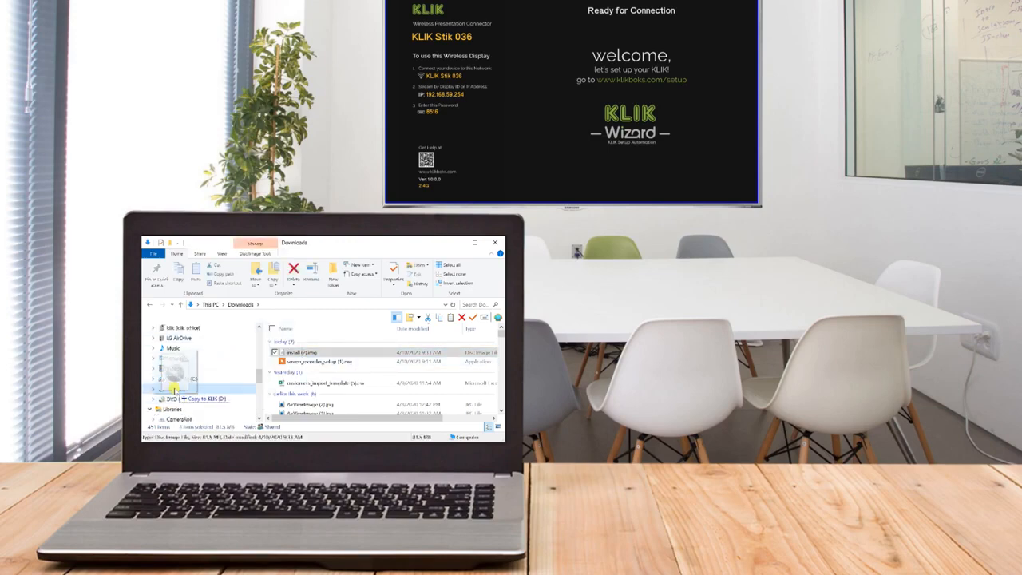
Show the firmware file on the KLIK (D:) USB drive in File Explorer.
click(175, 389)
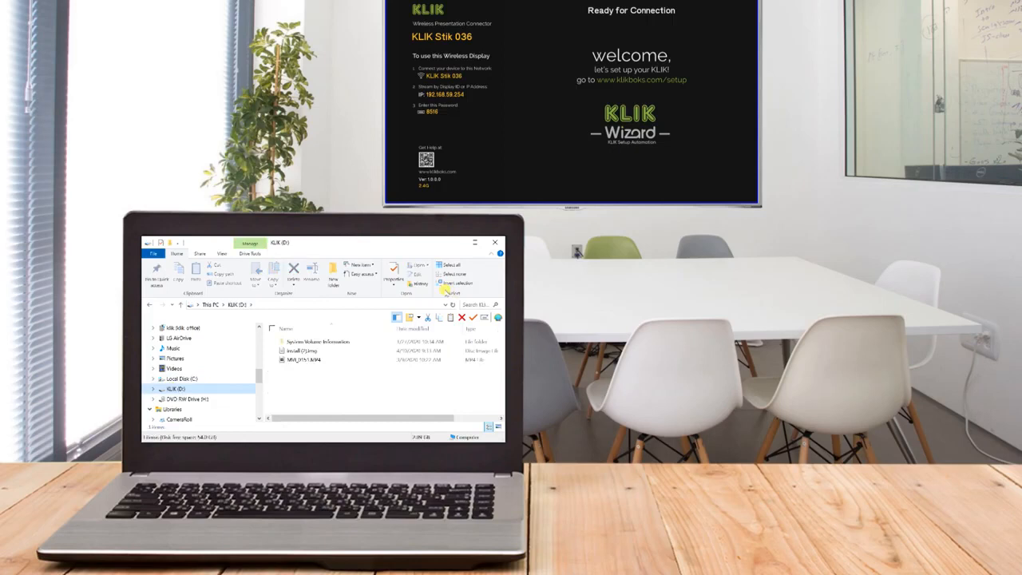
click(496, 243)
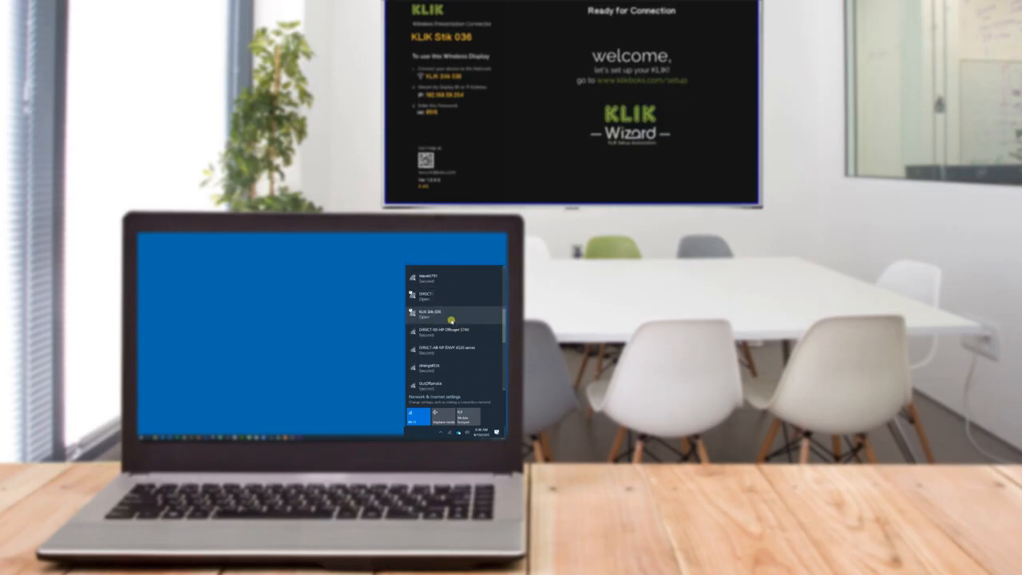
Connect the laptop to the KLIK Stik 036 wireless network from the taskbar Wi-Fi flyout.
click(439, 314)
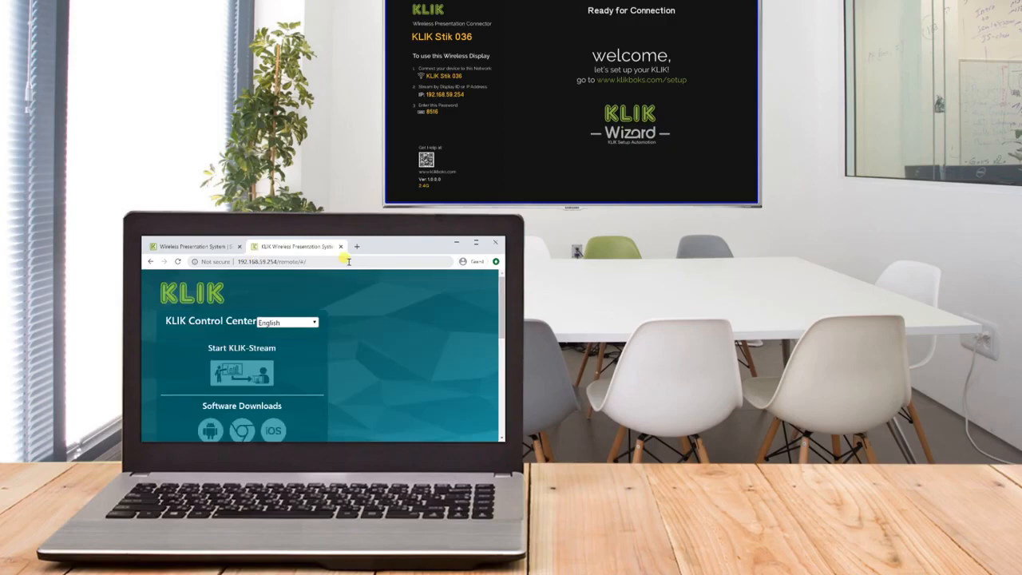
Sign in to KLIK Control Center as admin and bring up the stick's Remote Control.
scroll(down, 3)
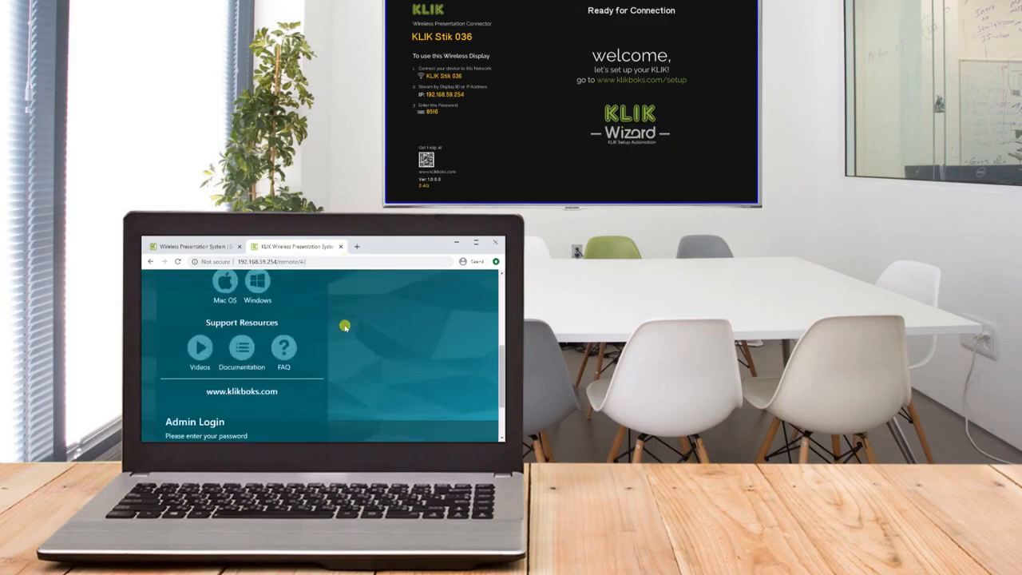
scroll(down, 3)
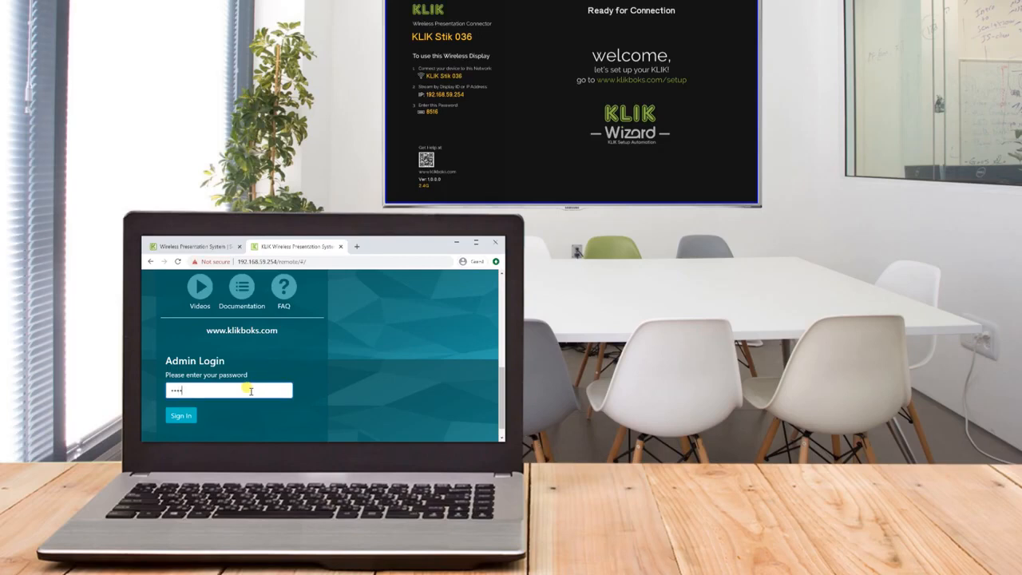
click(181, 415)
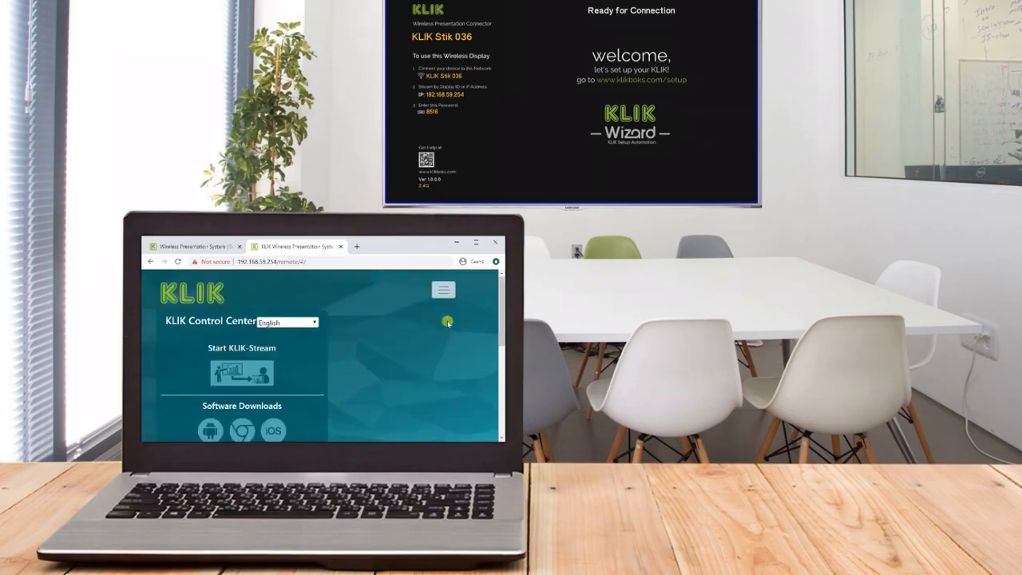
click(443, 289)
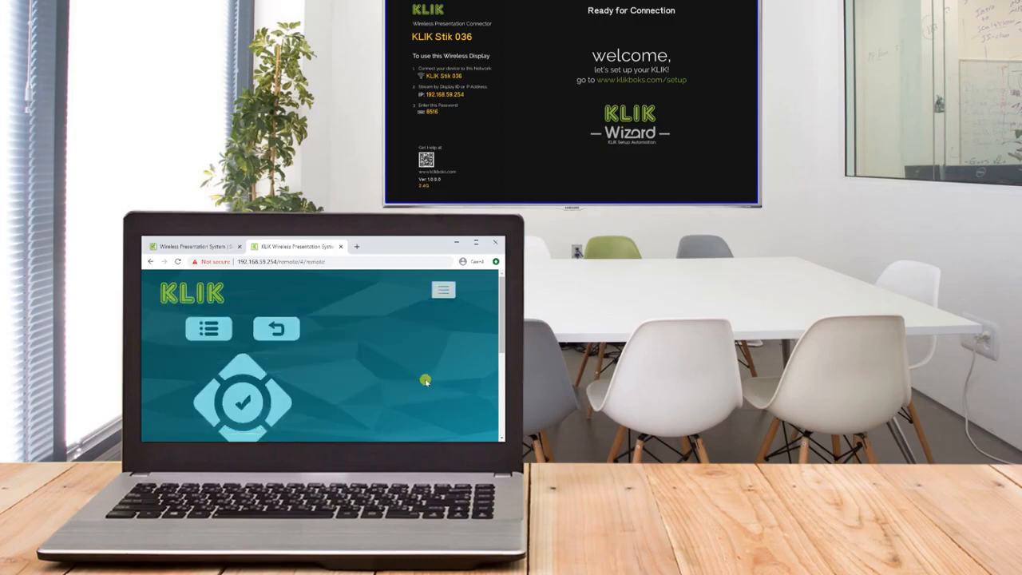
Use the remote's Back and Menu buttons until the display shows the Setup menu.
scroll(down, 3)
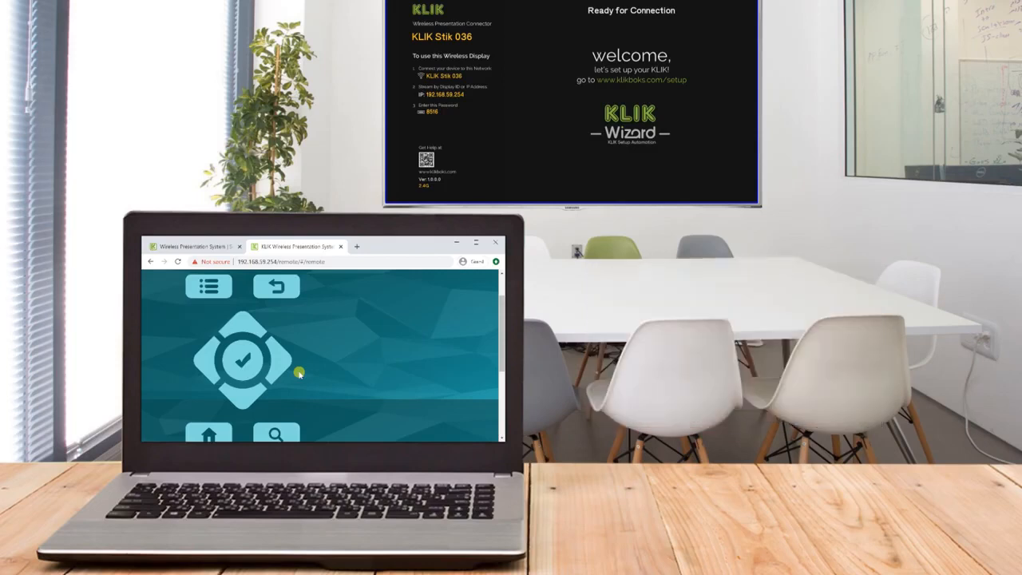
click(276, 286)
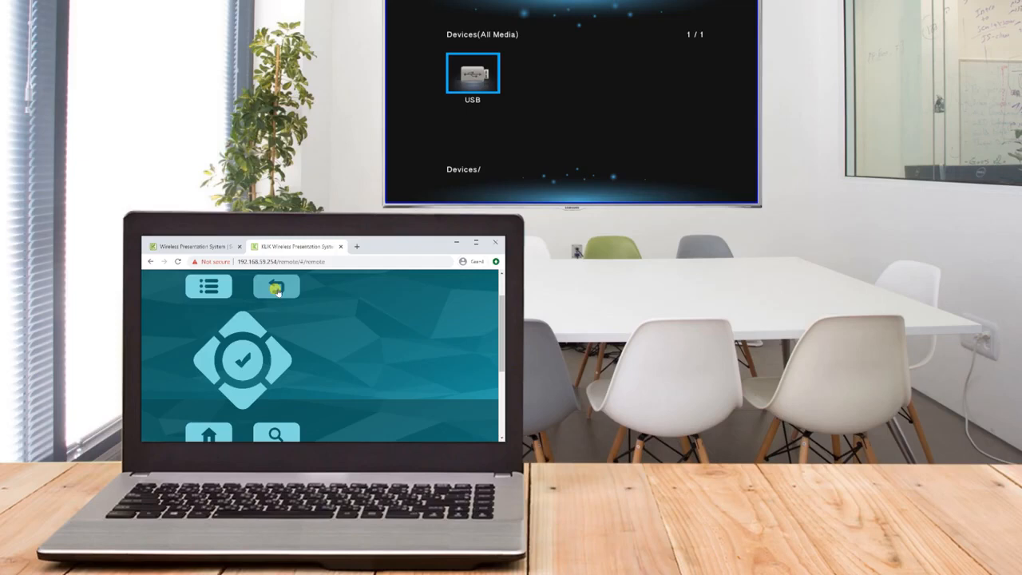
click(277, 286)
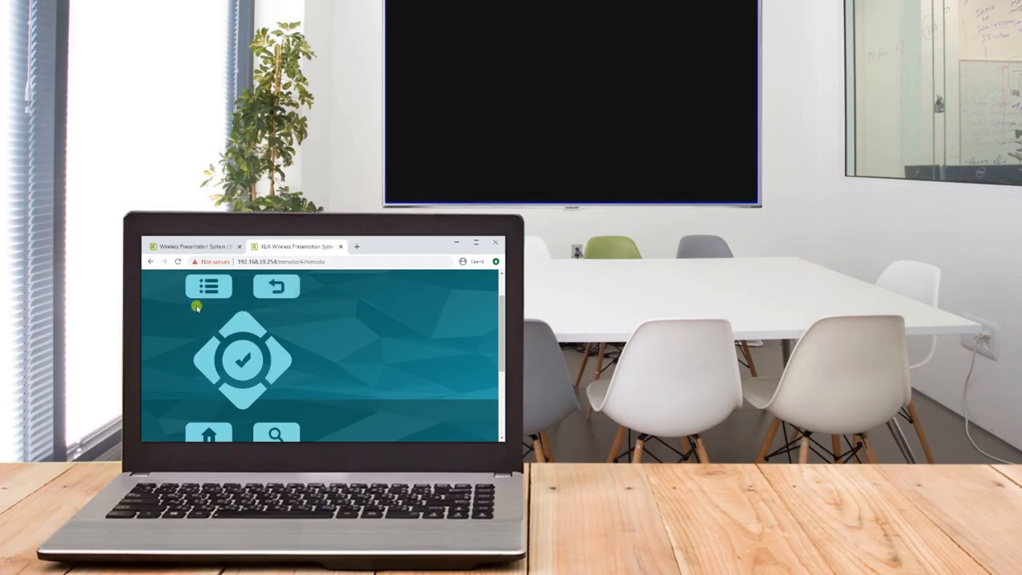
click(207, 286)
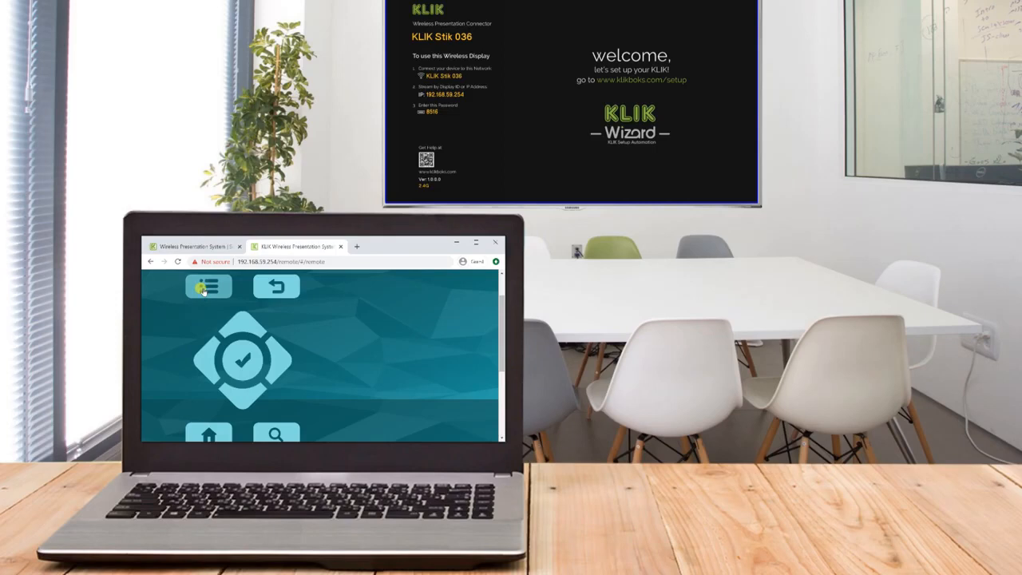
click(208, 286)
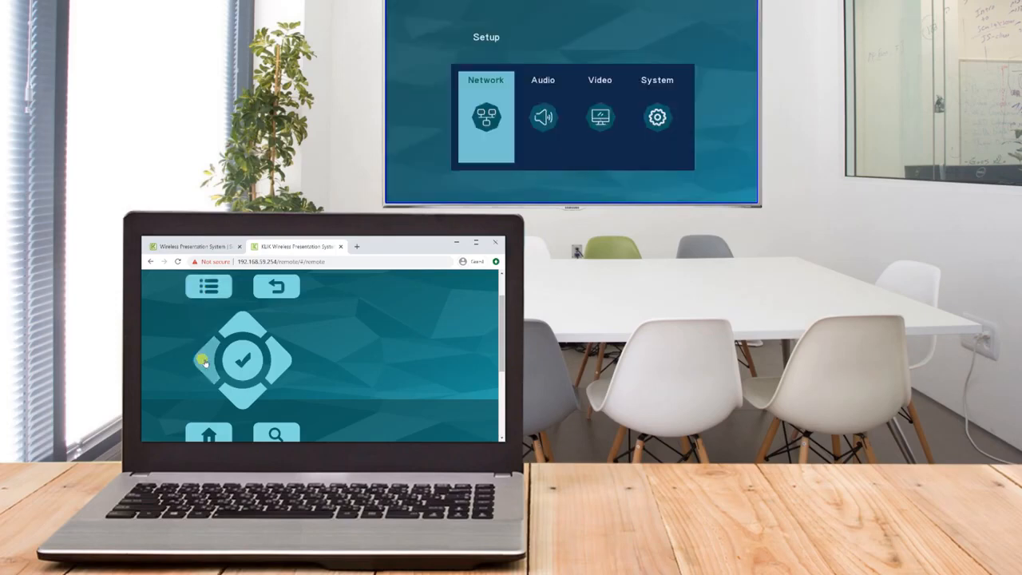
Navigate to System > USB Upgrade and start it, prompting an update from 1.0.0.0 to 1.3.0.6.
click(244, 357)
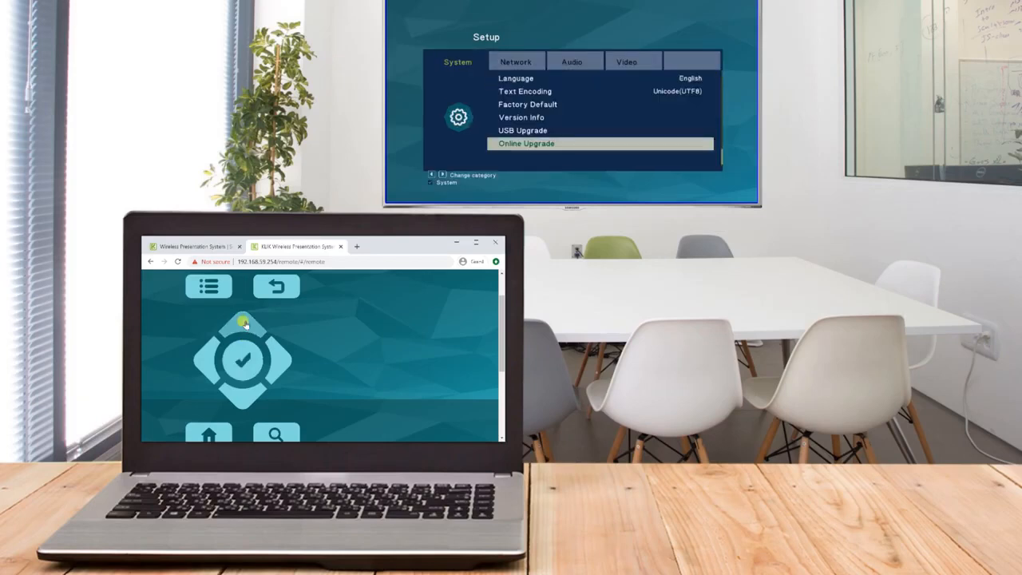
click(243, 328)
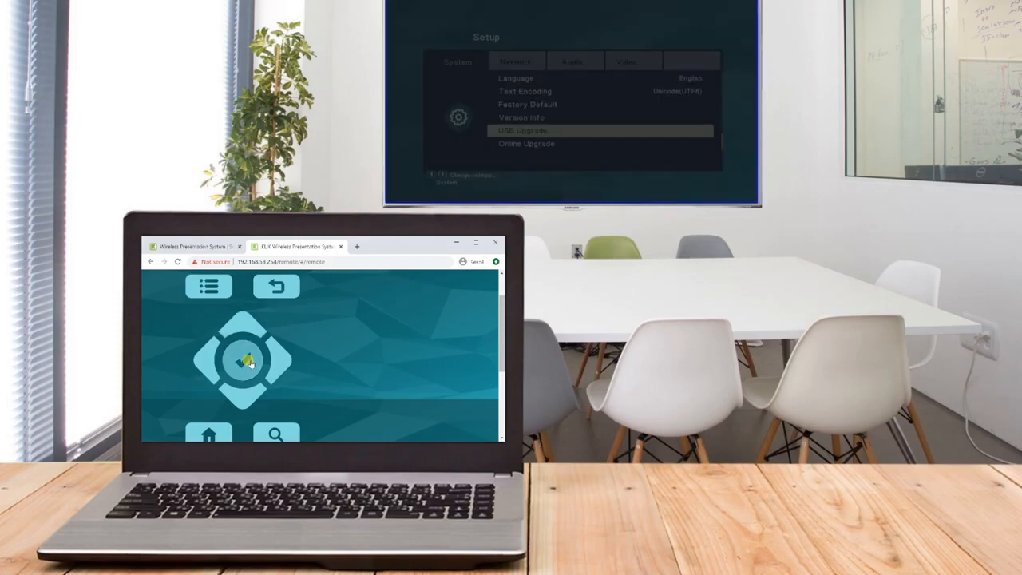
click(243, 359)
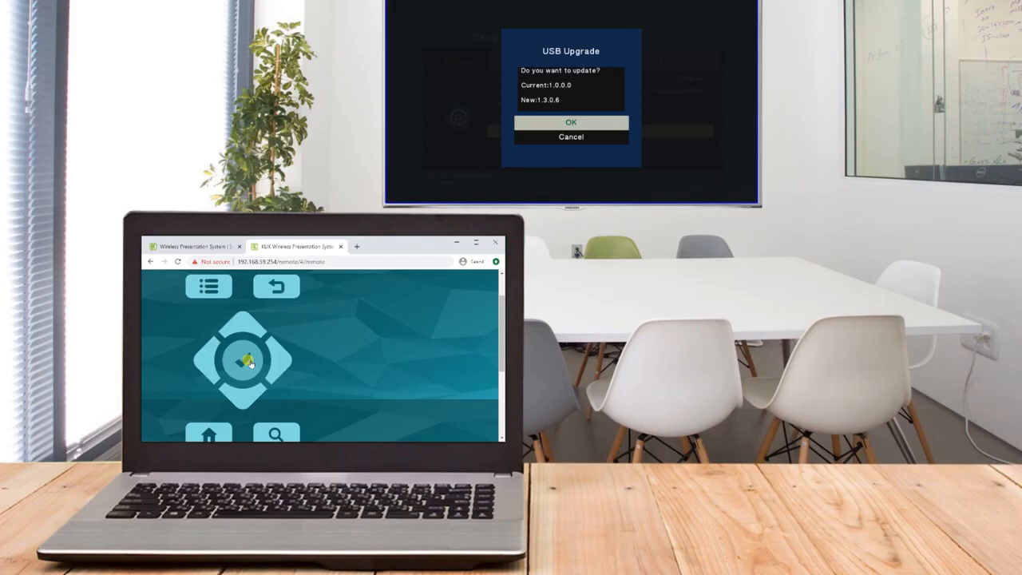
Confirm the upgrade to 1.3.0.6, return the stick to its welcome screen, and switch back to klikboks.com.
click(572, 121)
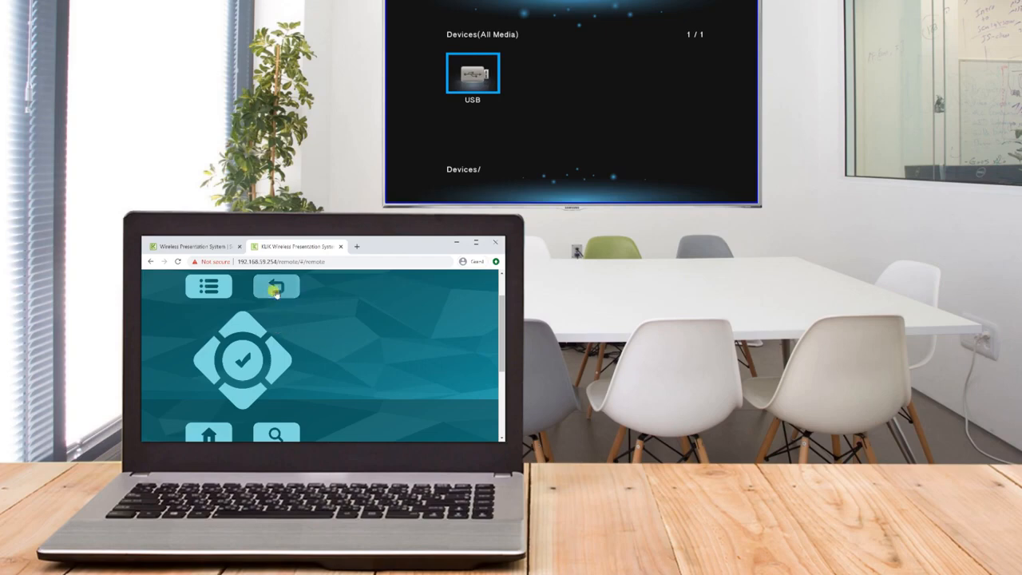
click(276, 285)
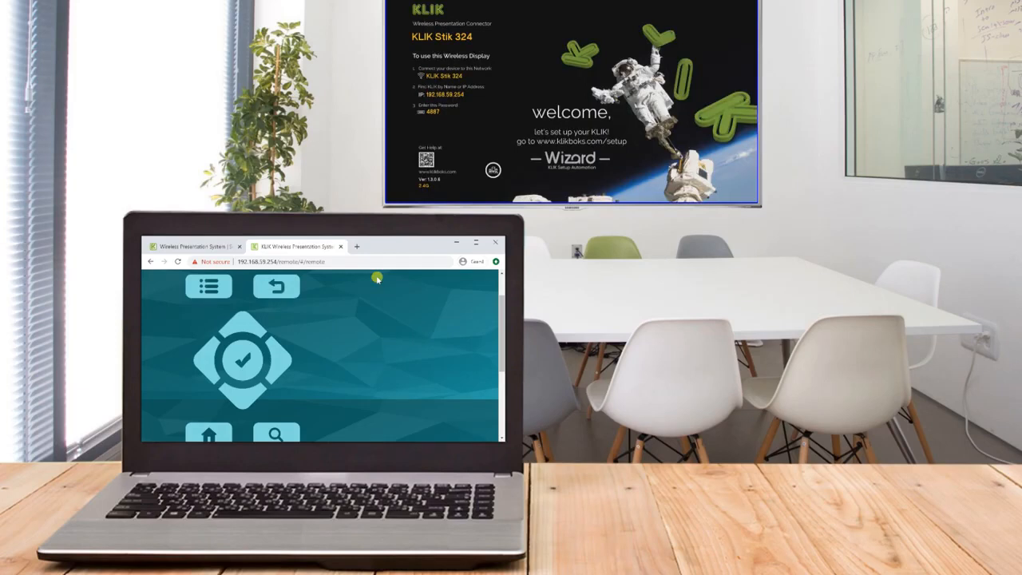
click(342, 246)
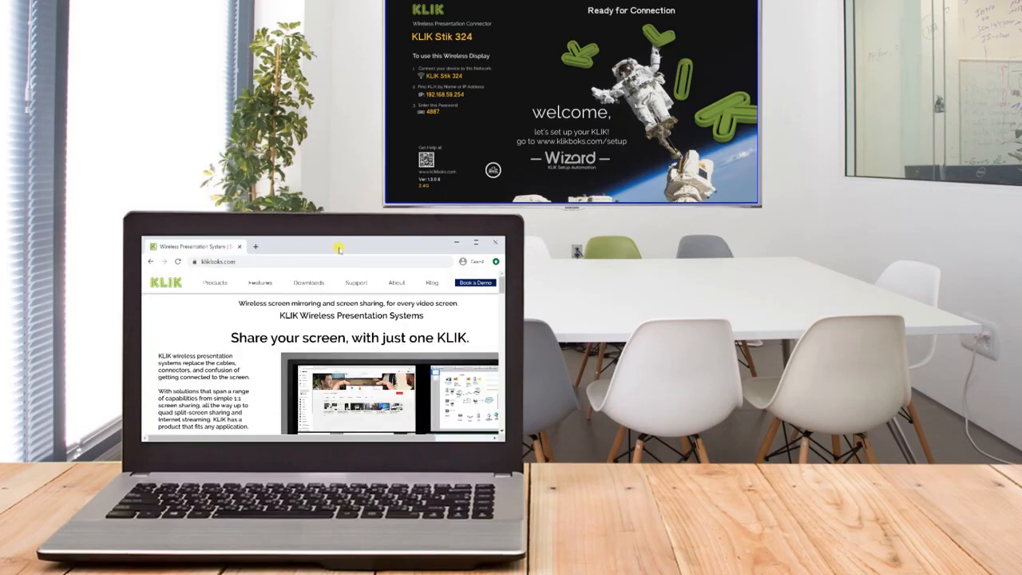
mouse_move(328, 300)
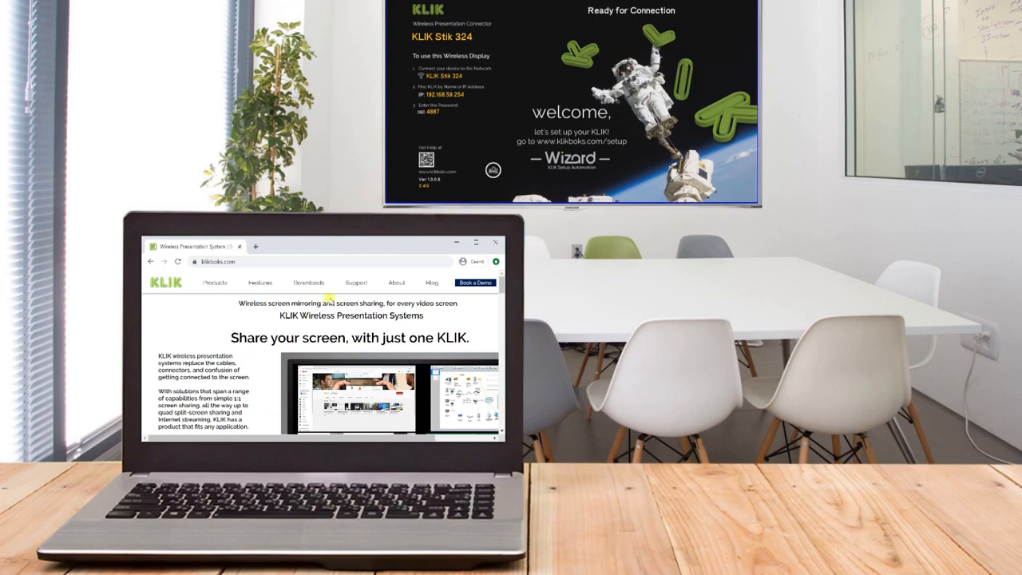
From Support > KLIK Wizard on klikboks.com, download the Windows version of KLIK Wizard.
click(356, 283)
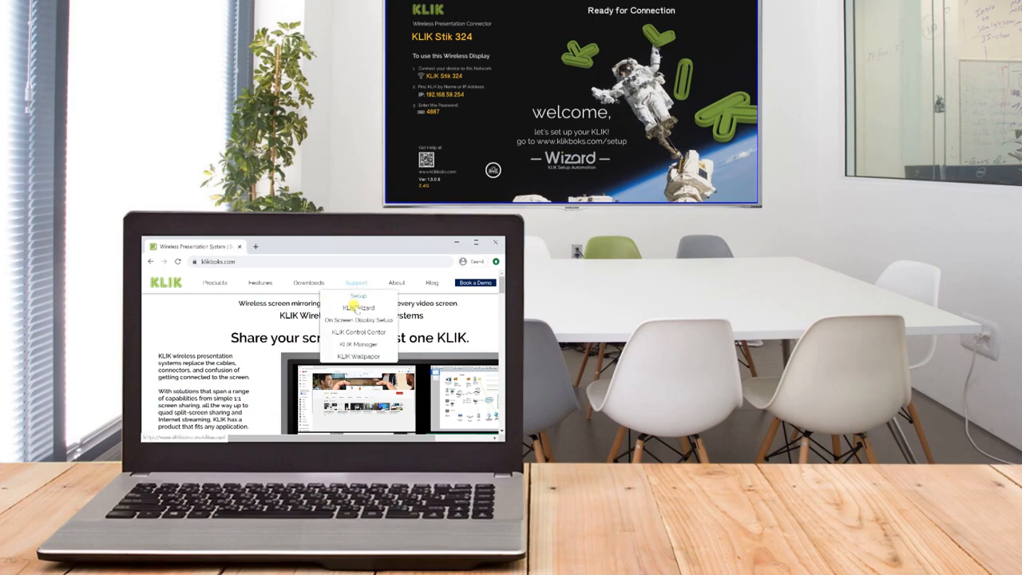
click(358, 307)
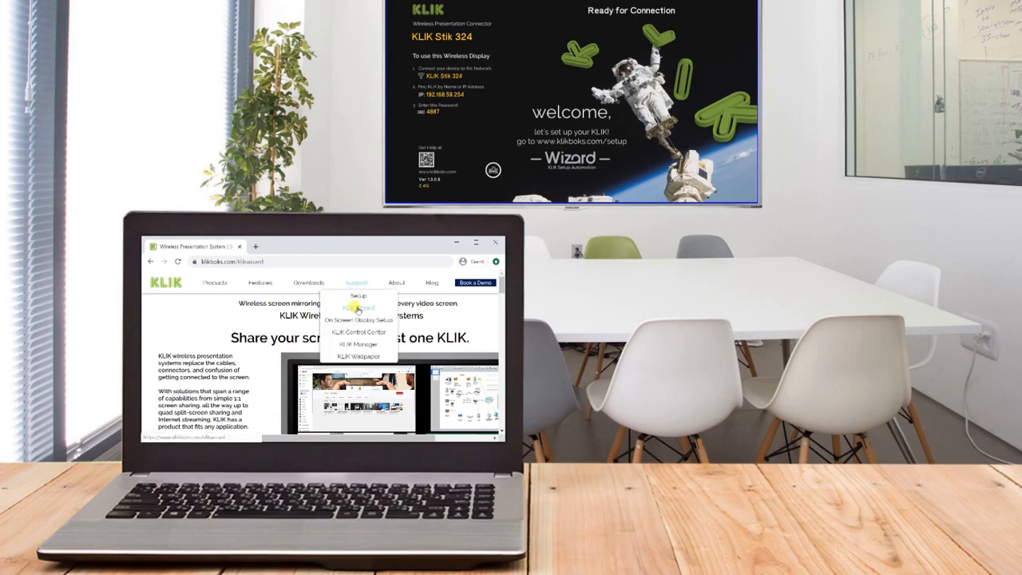
click(358, 310)
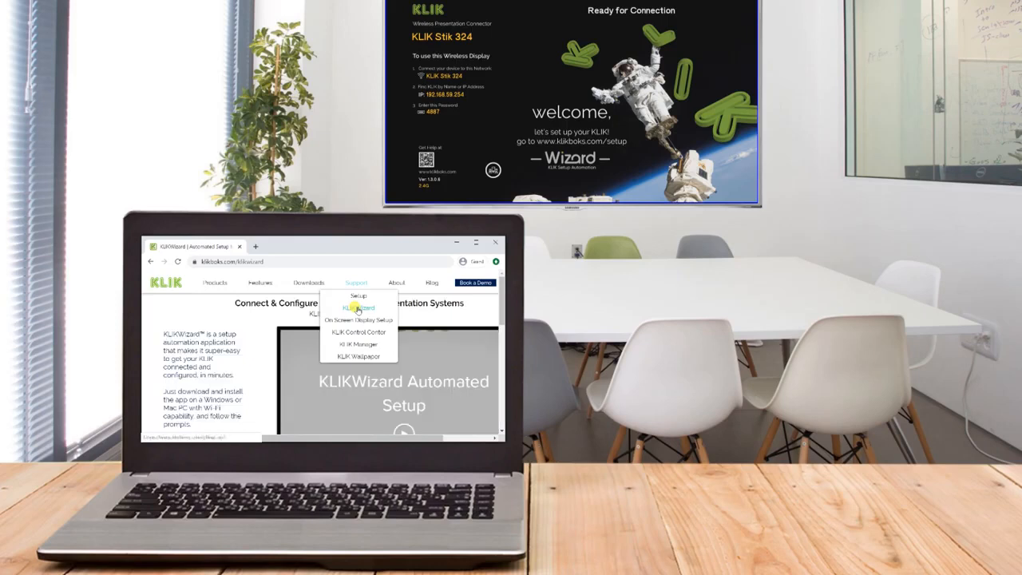
click(357, 308)
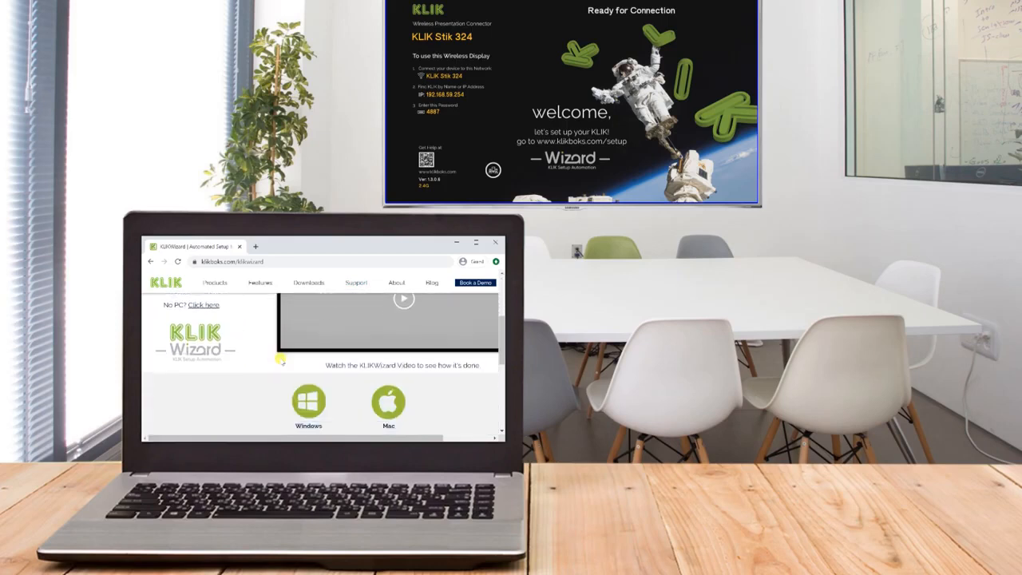
scroll(down, 3)
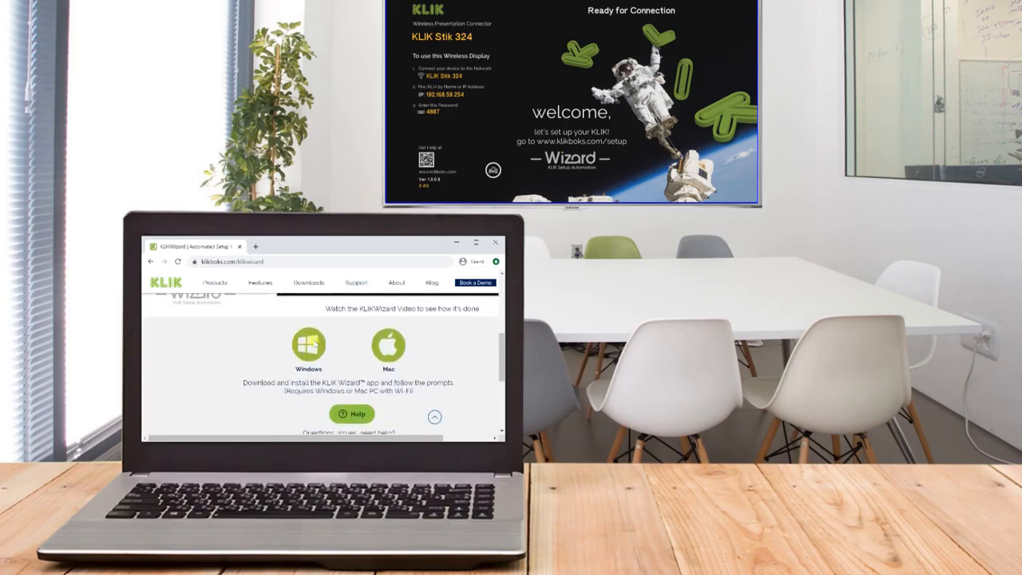
click(308, 345)
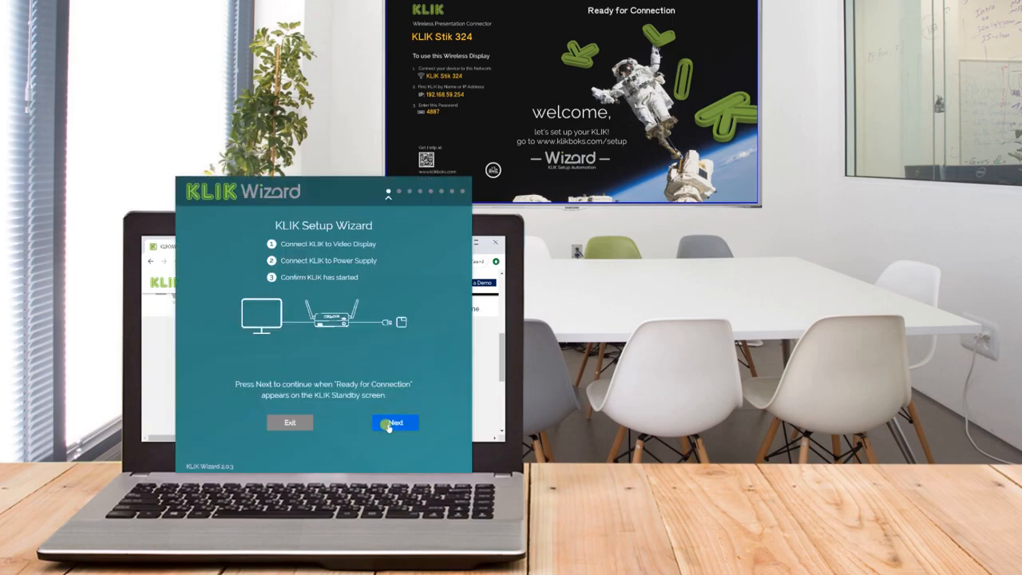
Select KLIK Stik 324 as the device and enter the CMGC Wi-Fi password.
click(395, 421)
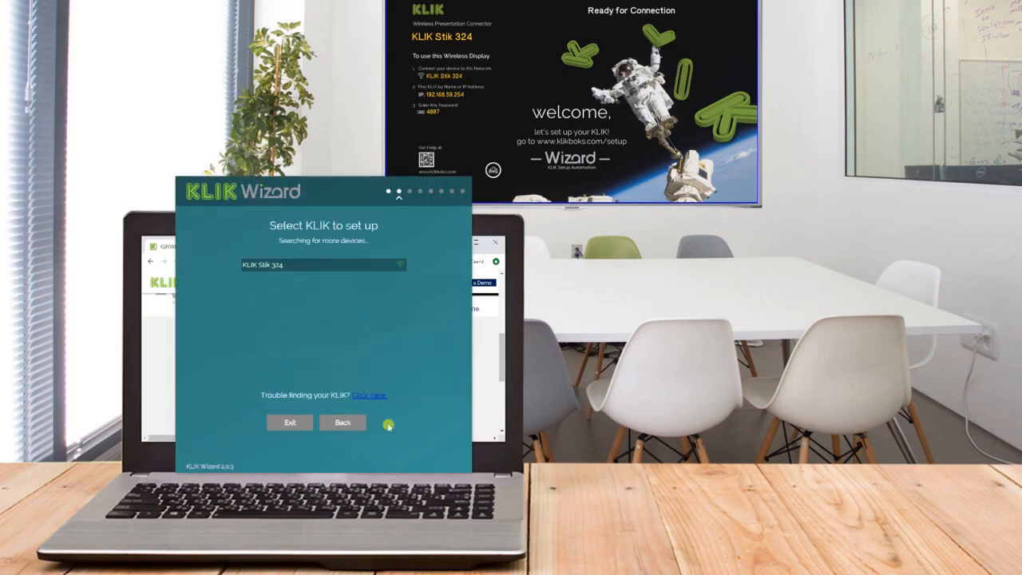
click(322, 266)
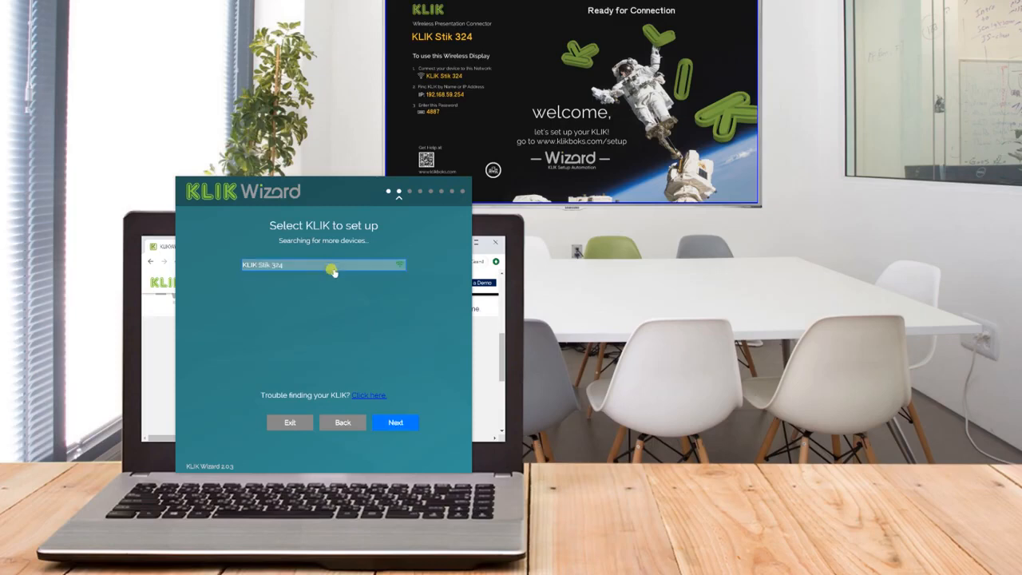
click(394, 422)
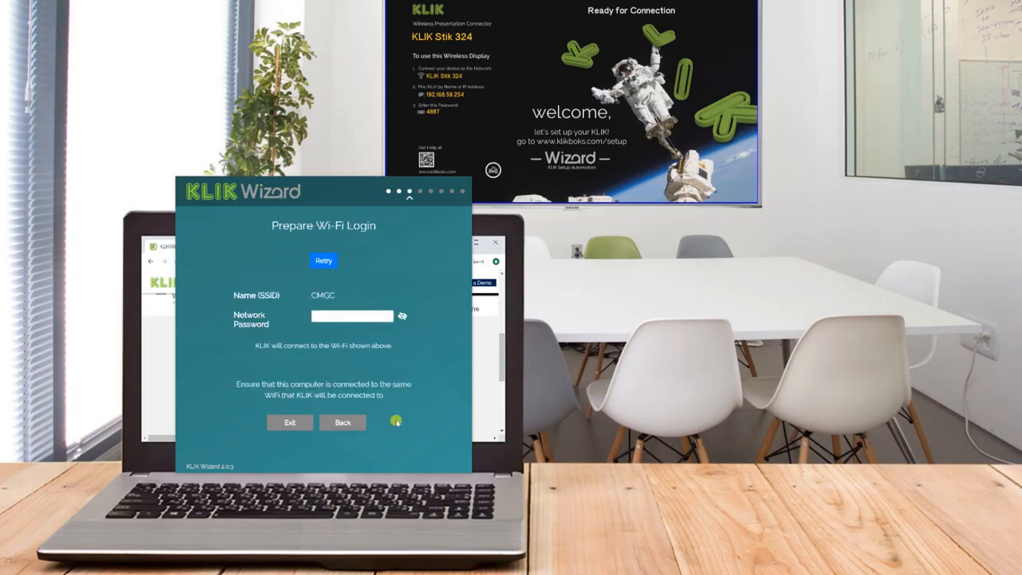
click(351, 316)
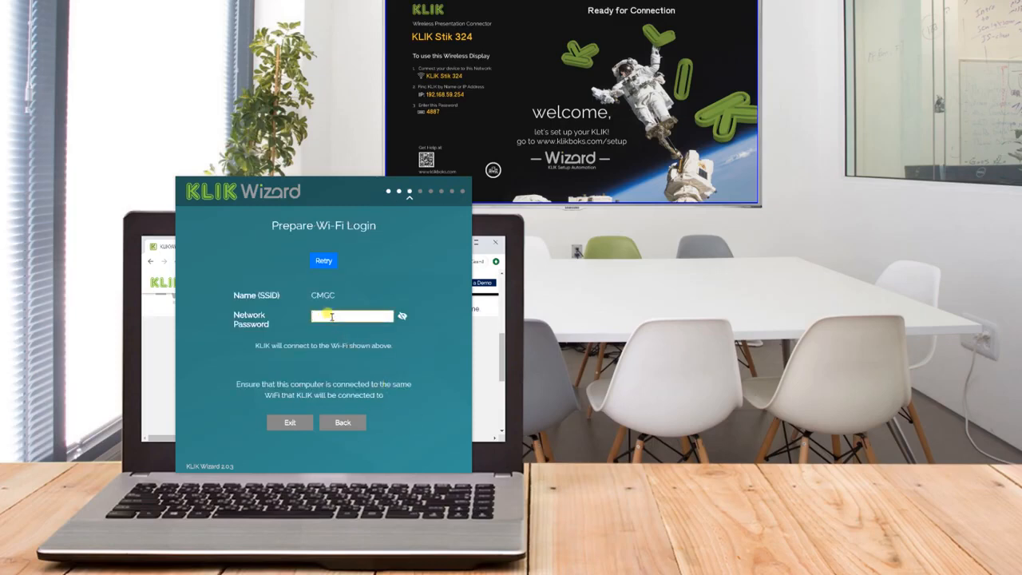
text(password)
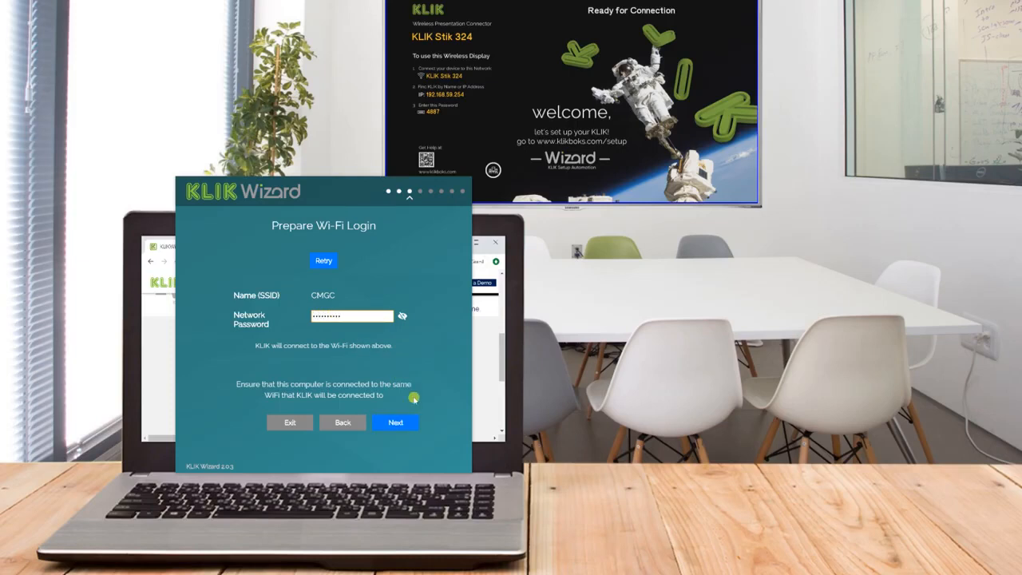
Choose the colourful blocks wallpaper for the stick.
click(395, 422)
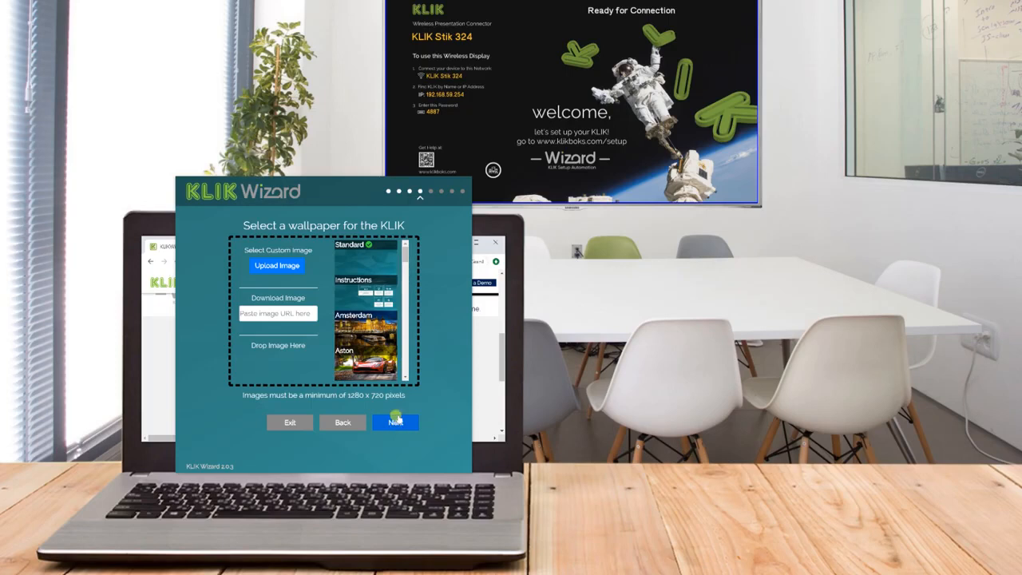
scroll(down, 3)
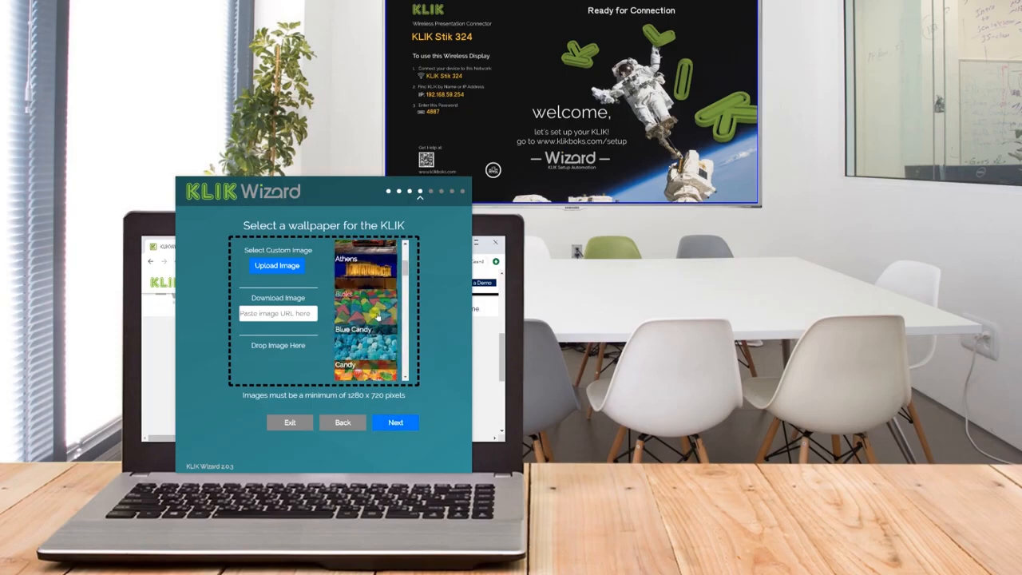
click(396, 422)
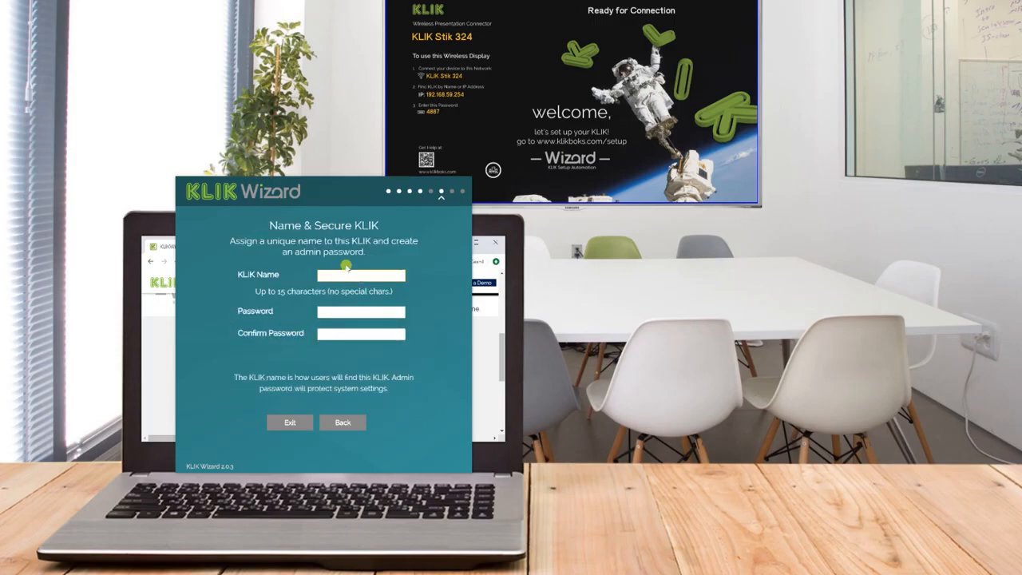
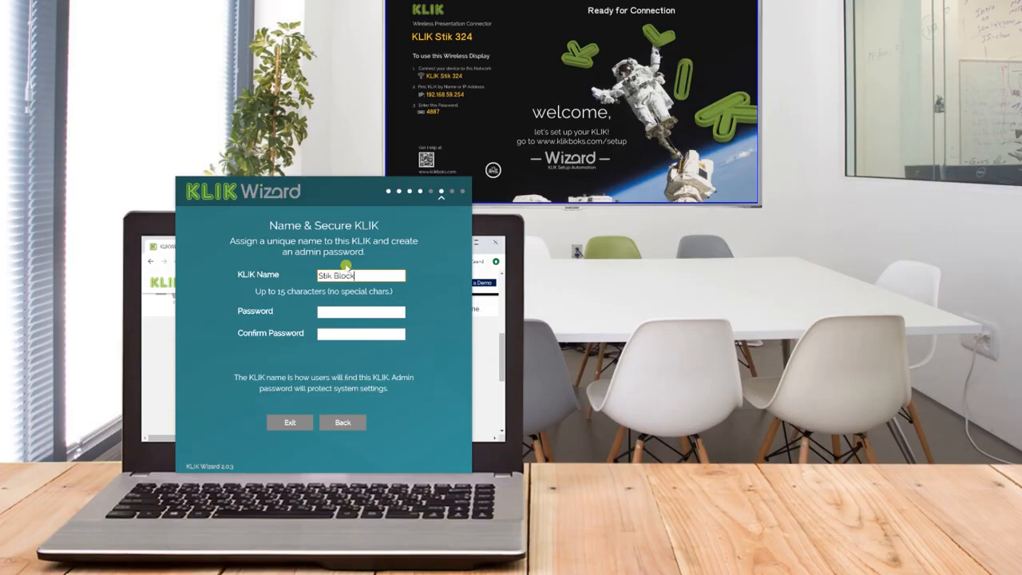
Name the stick 'Stik Blocks' and set its admin password.
click(361, 311)
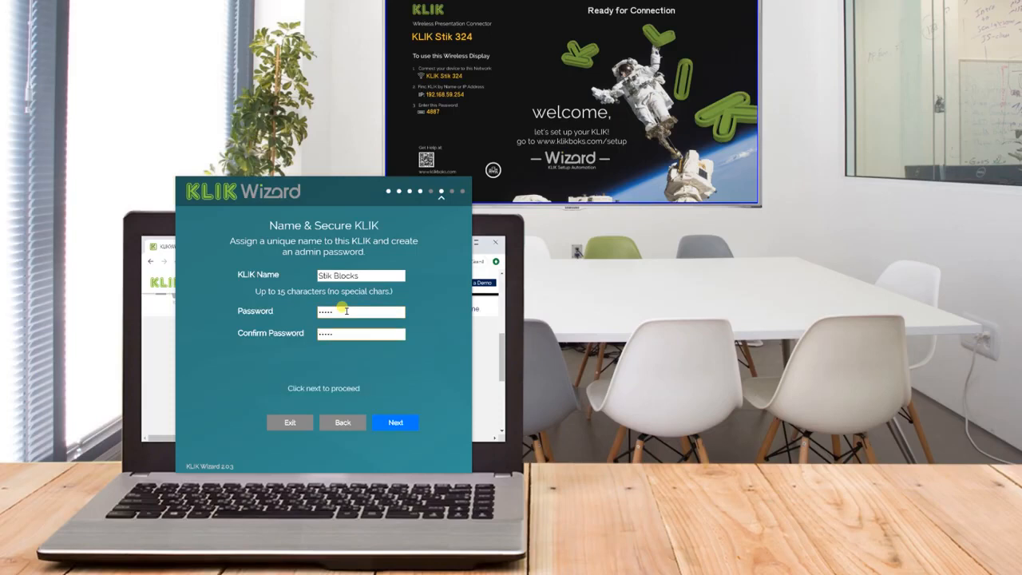
click(396, 422)
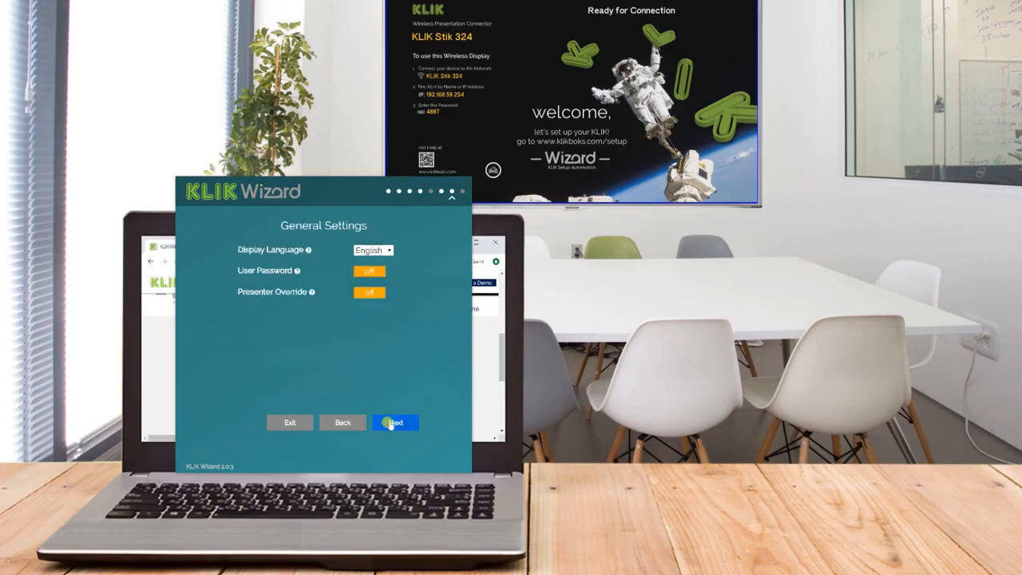
Keep the default general settings and apply the reviewed settings to the KLIK.
click(396, 421)
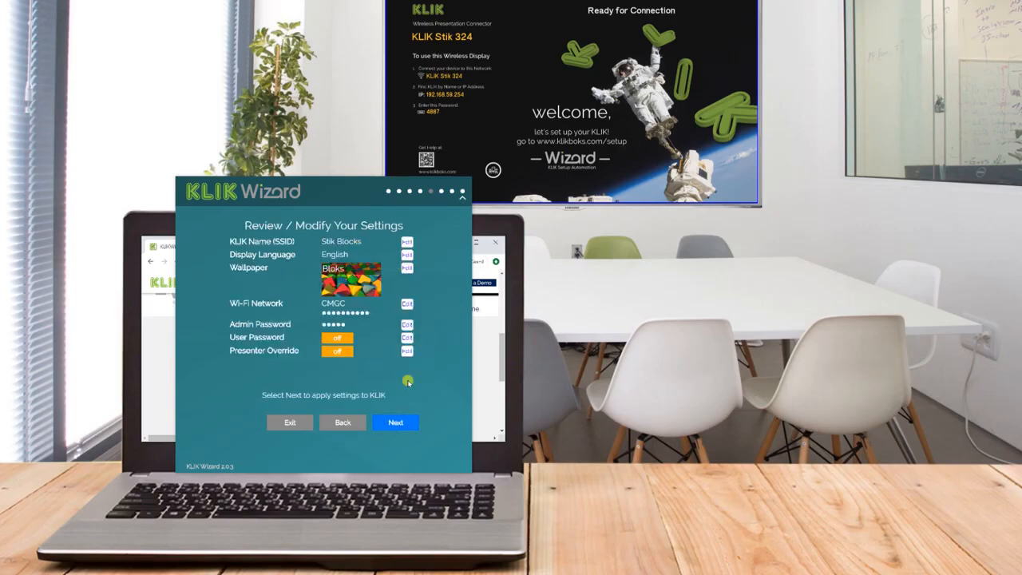
click(396, 422)
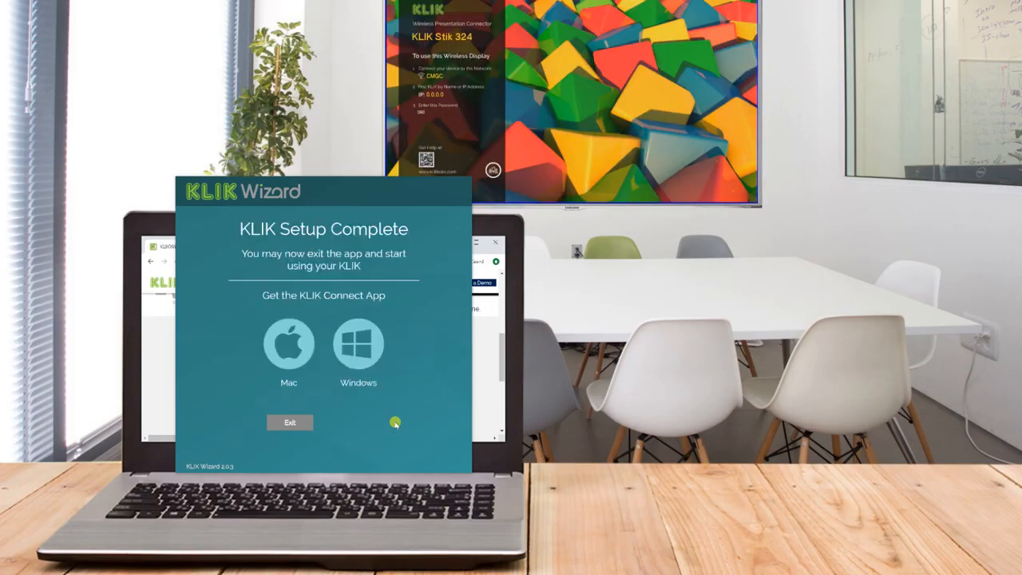
mouse_move(302, 359)
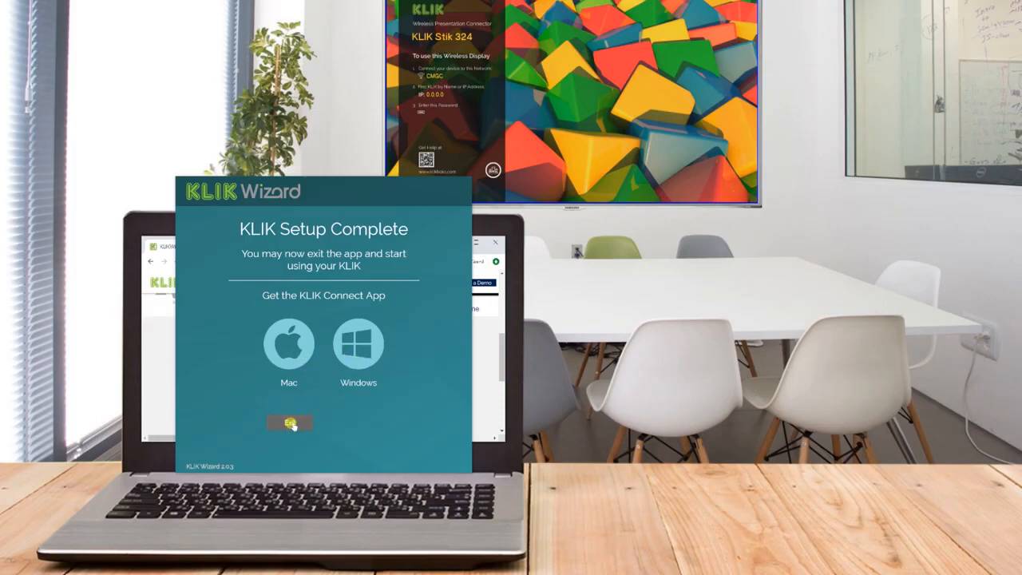
Exit the wizard once 'KLIK Setup Complete' appears, leaving the blocks wallpaper on the display.
click(289, 423)
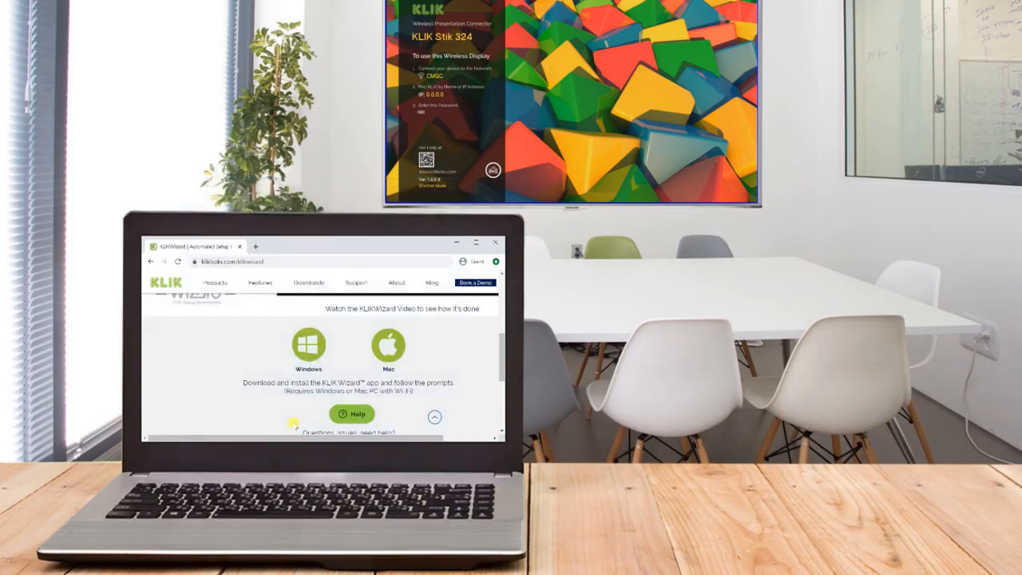